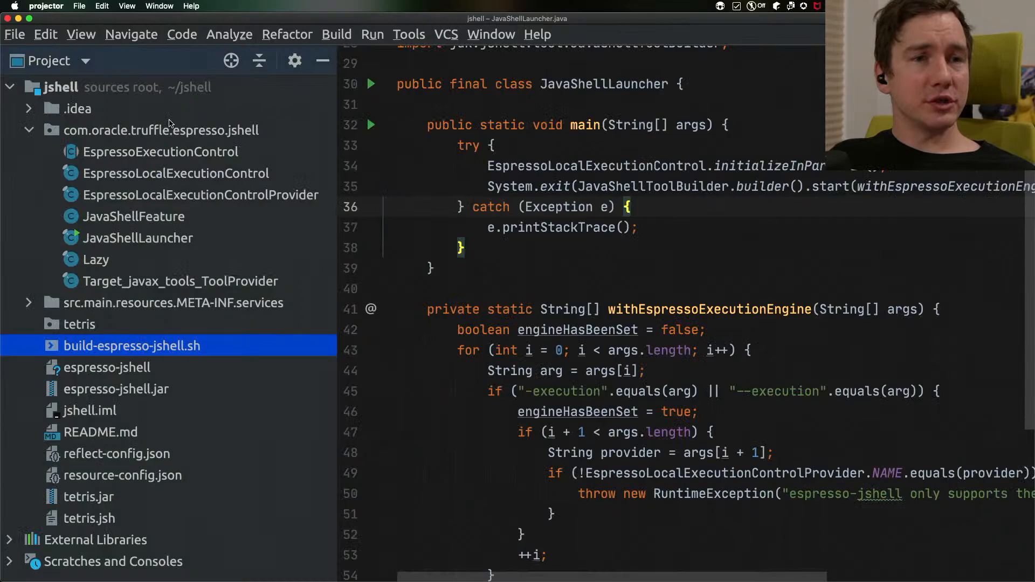
mouse_move(623, 252)
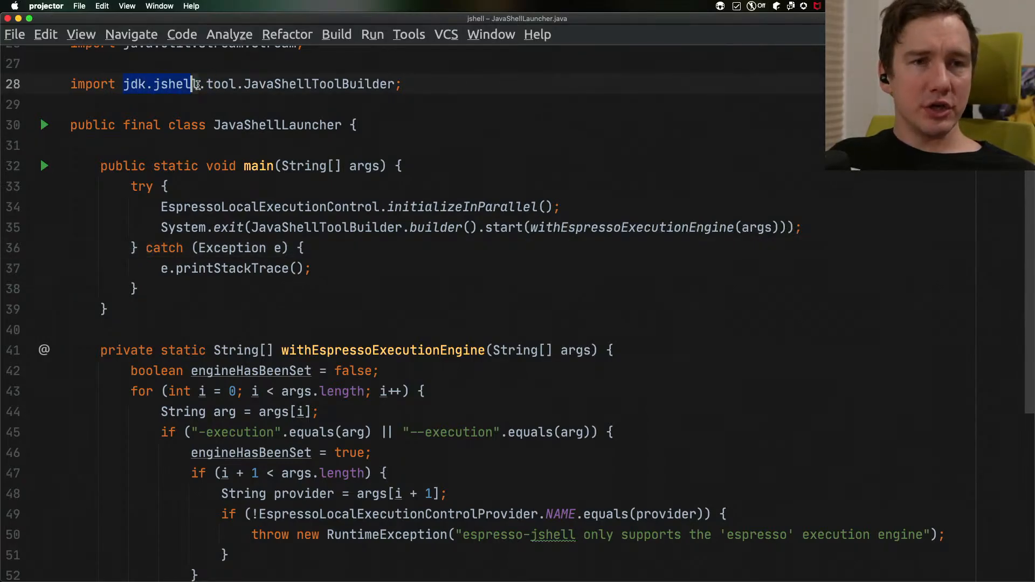
Deselect the jdk.jshell import and scroll up through JavaShellLauncher.java
click(389, 149)
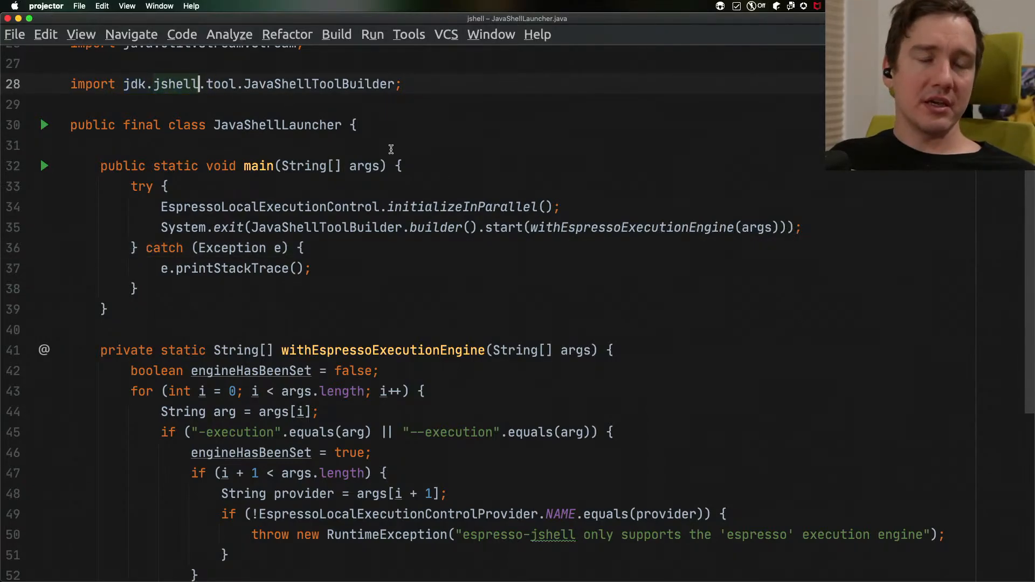
scroll(up, 3)
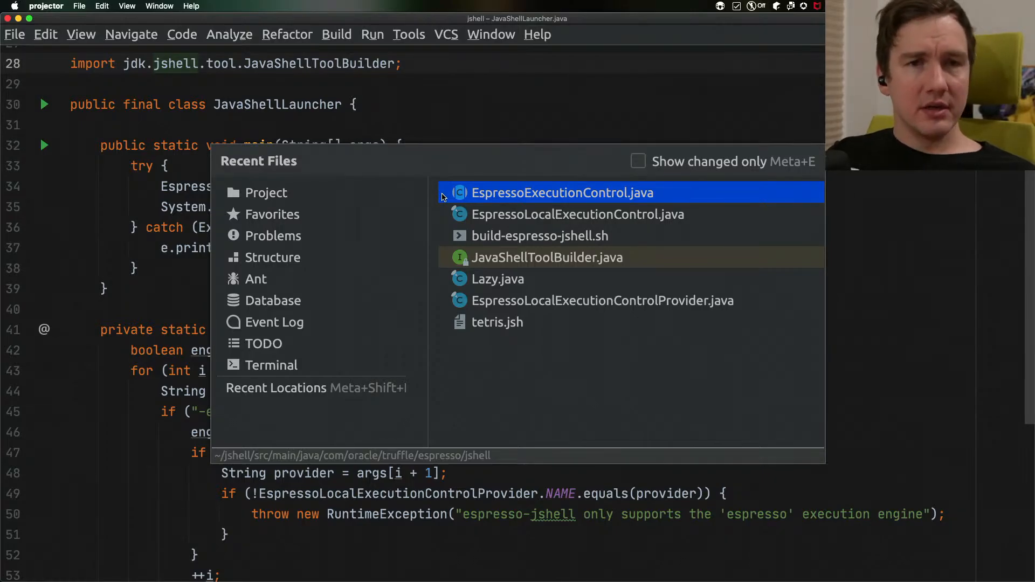
Review EspressoExecutionControl.java, then reach the loadClass override in EspressoLocalExecutionControl.java
click(561, 192)
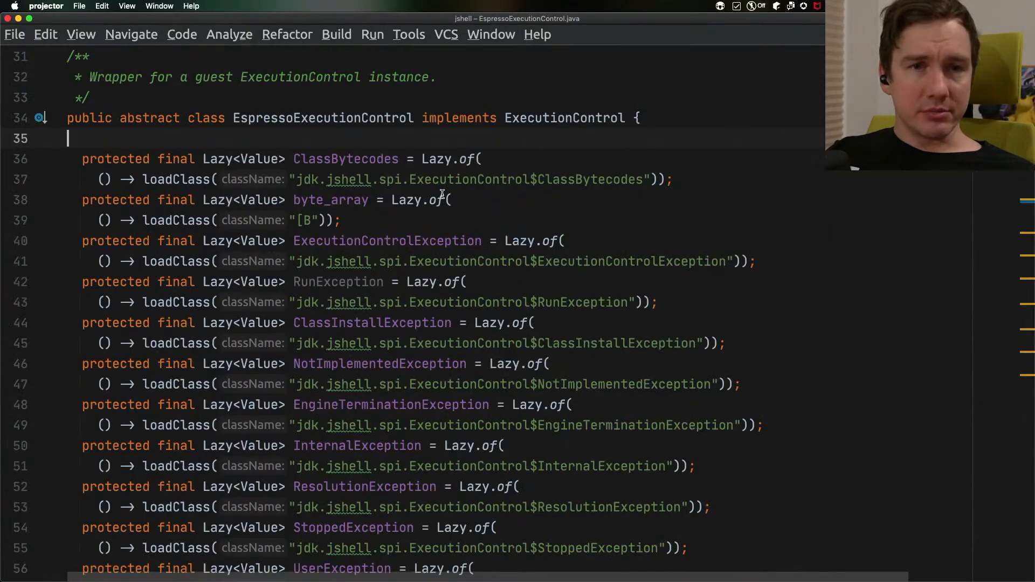
scroll(down, 3)
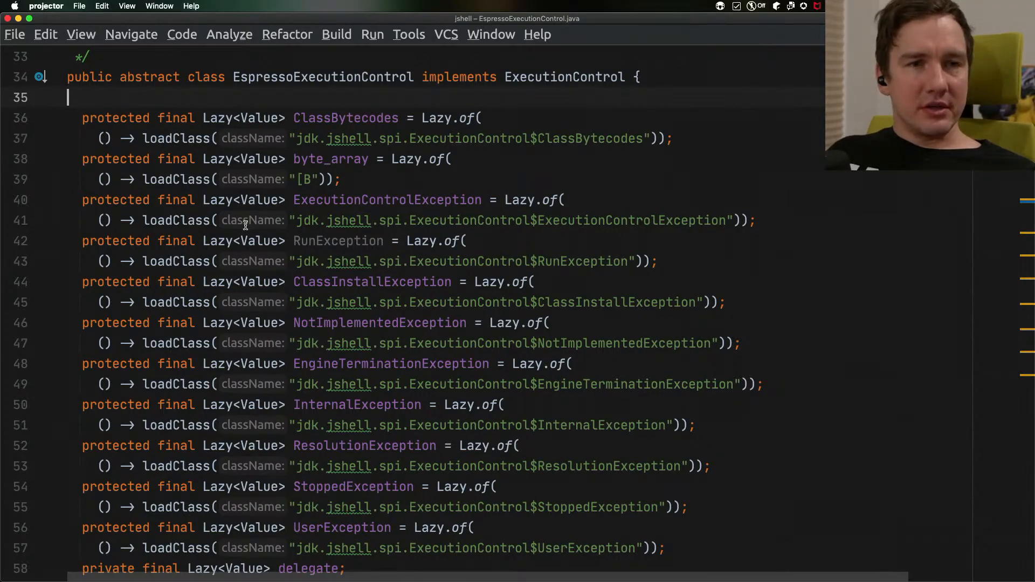
double_click(324, 138)
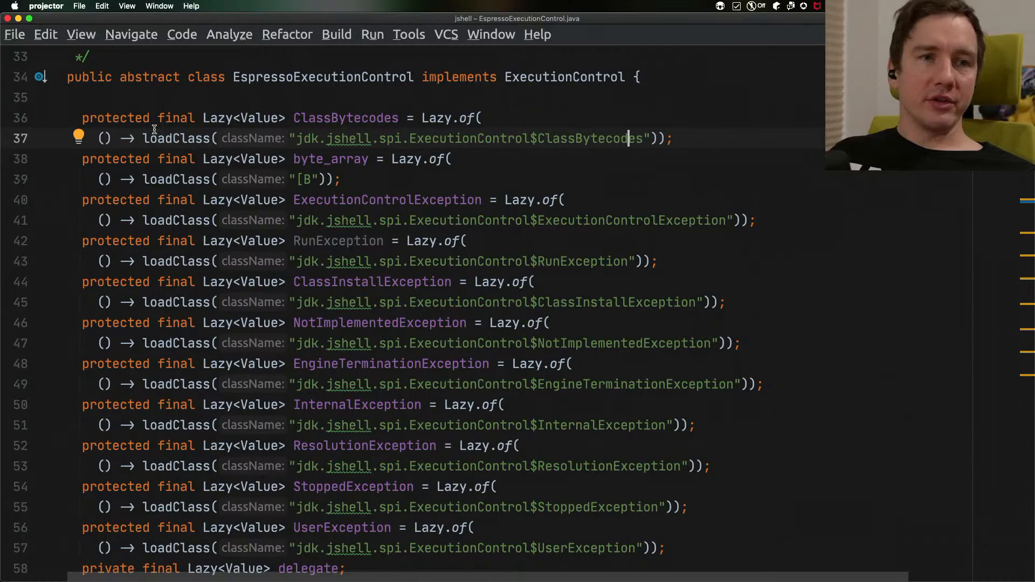
scroll(down, 3)
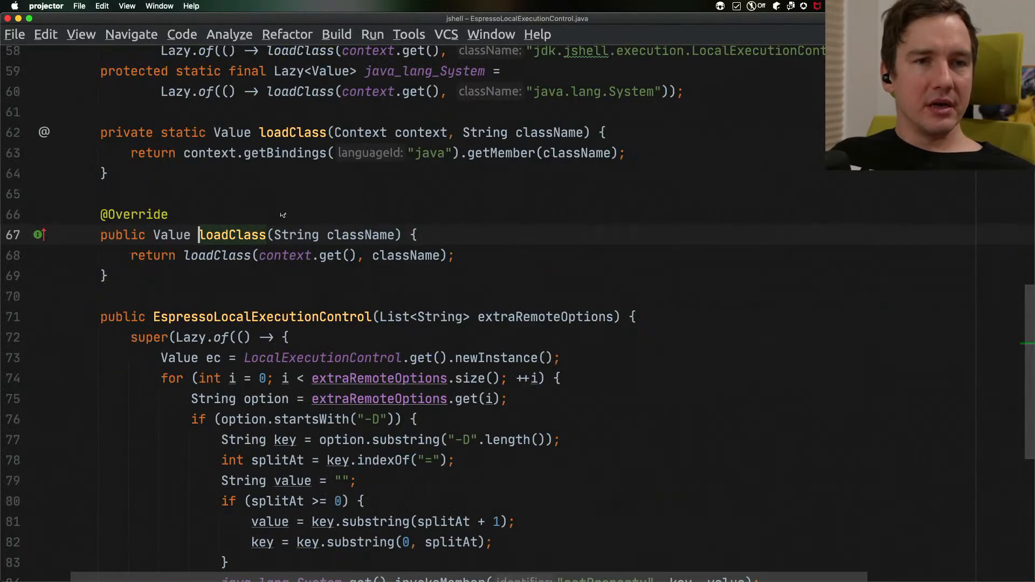
Examine the static loadClass helper and select its "java" language argument
scroll(up, 3)
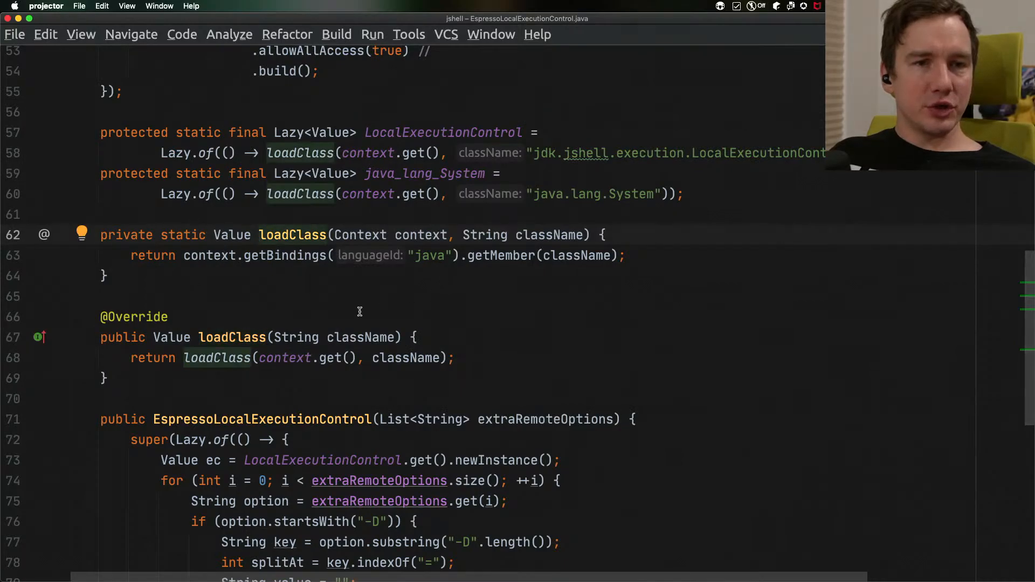
double_click(210, 255)
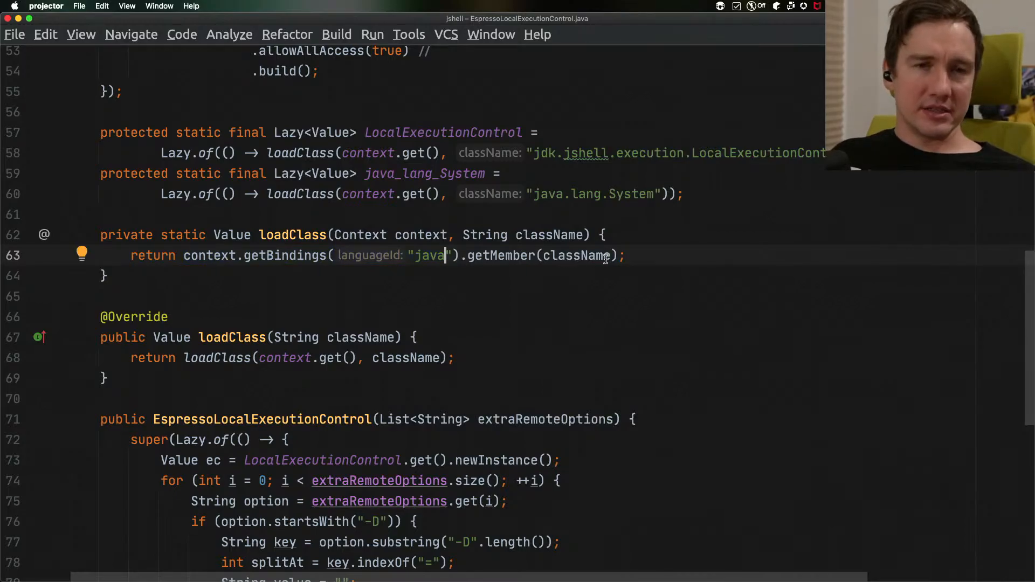
mouse_move(732, 123)
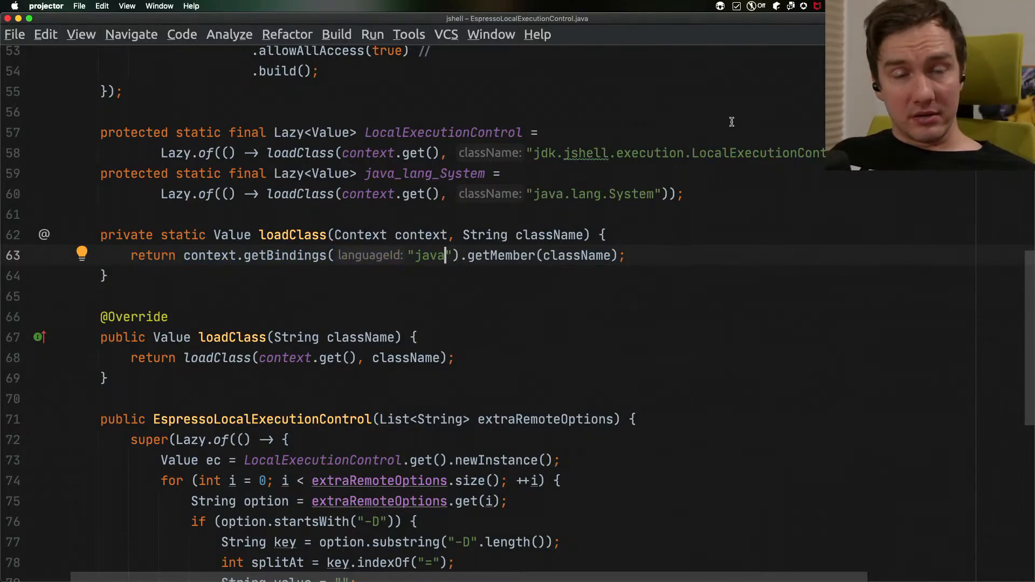
mouse_move(459, 193)
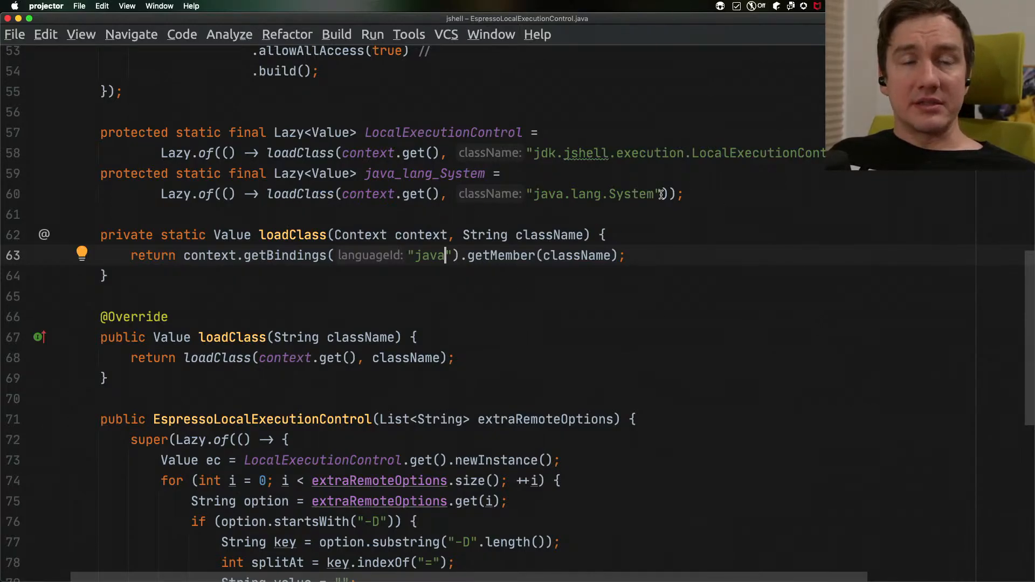
mouse_move(638, 250)
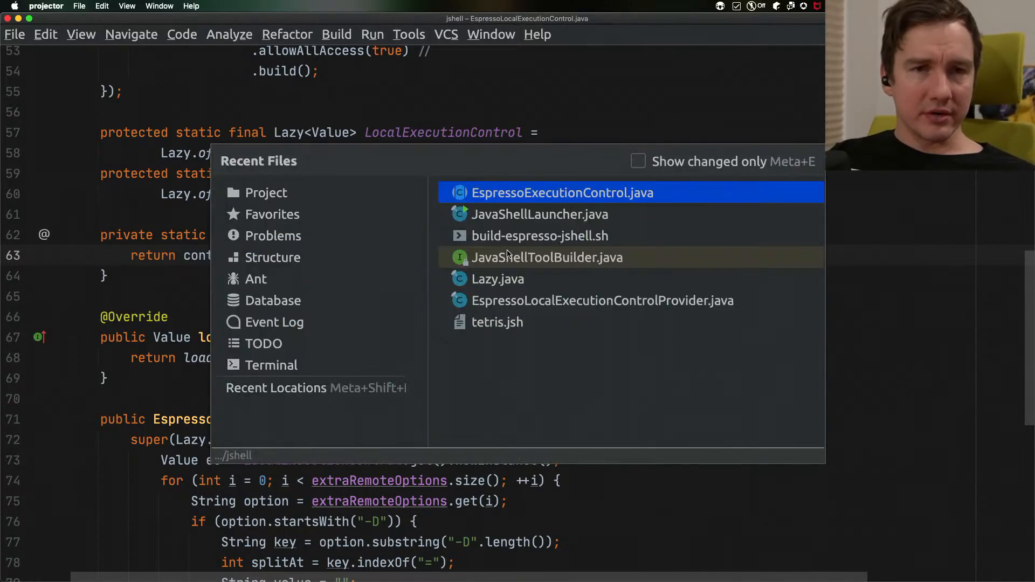
Open build-espresso-jshell.sh and select the --language:java native-image option
click(539, 235)
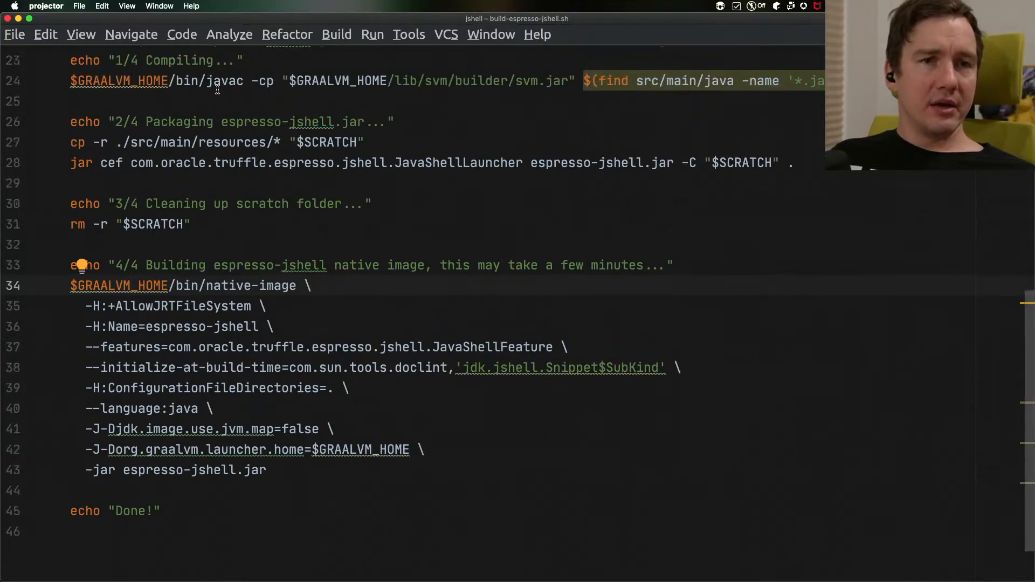
scroll(up, 3)
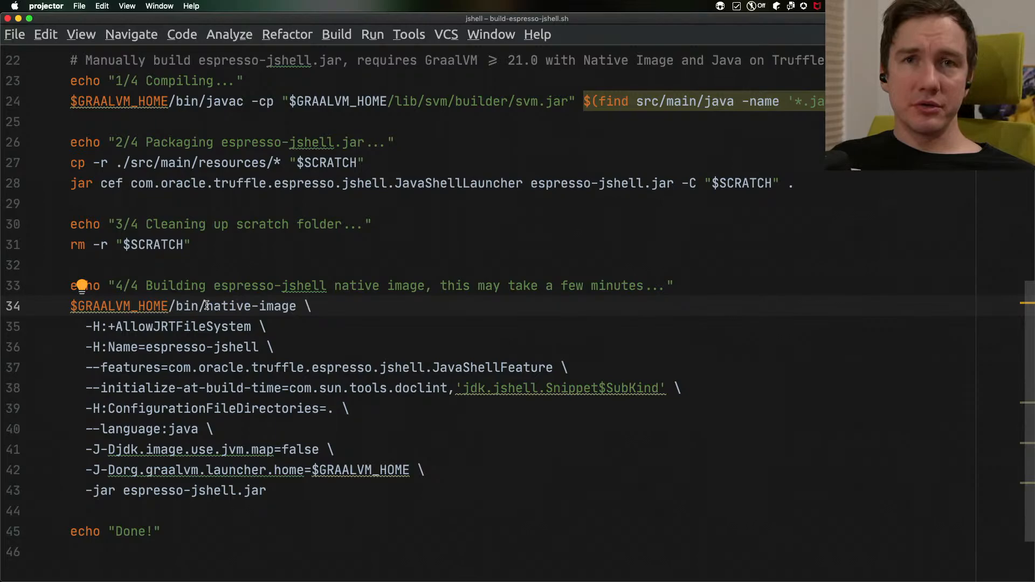
mouse_move(158, 414)
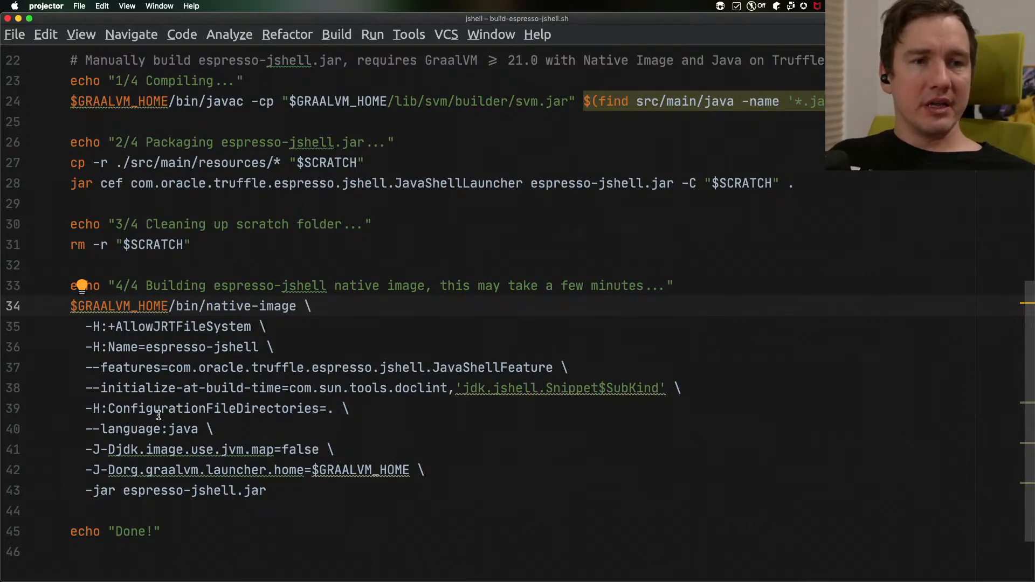
double_click(148, 429)
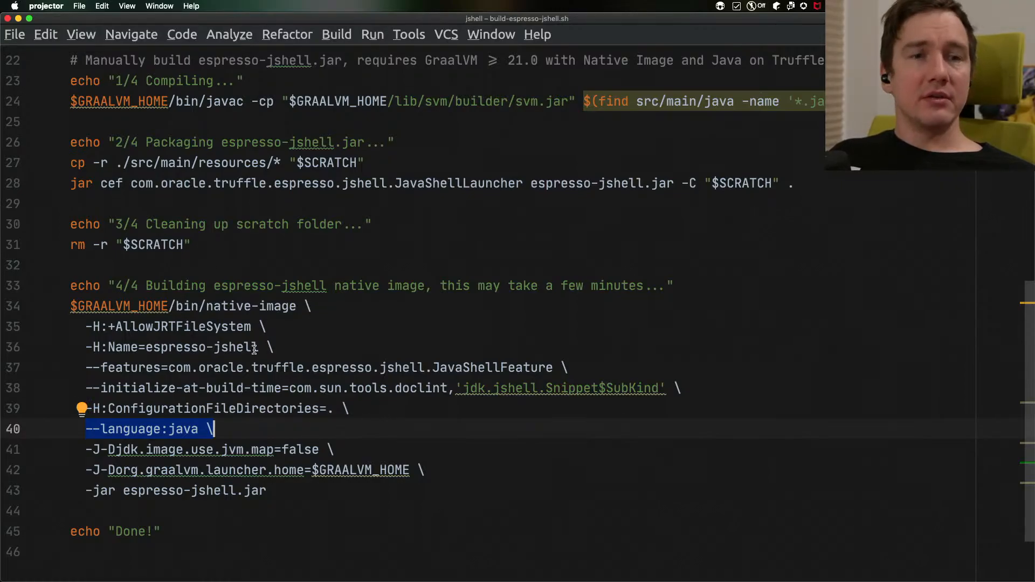
mouse_move(468, 327)
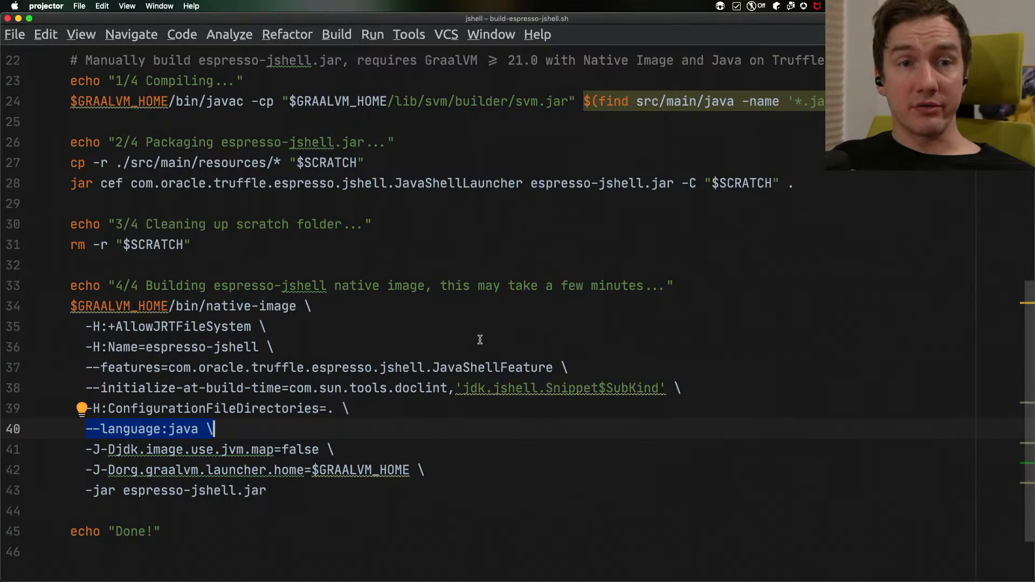
mouse_move(81, 284)
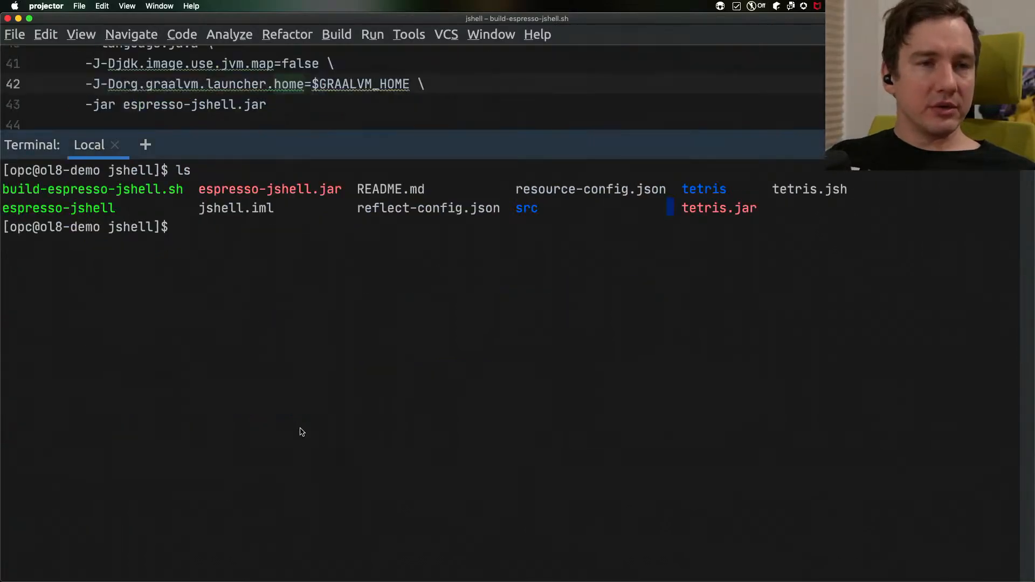
mouse_move(105, 208)
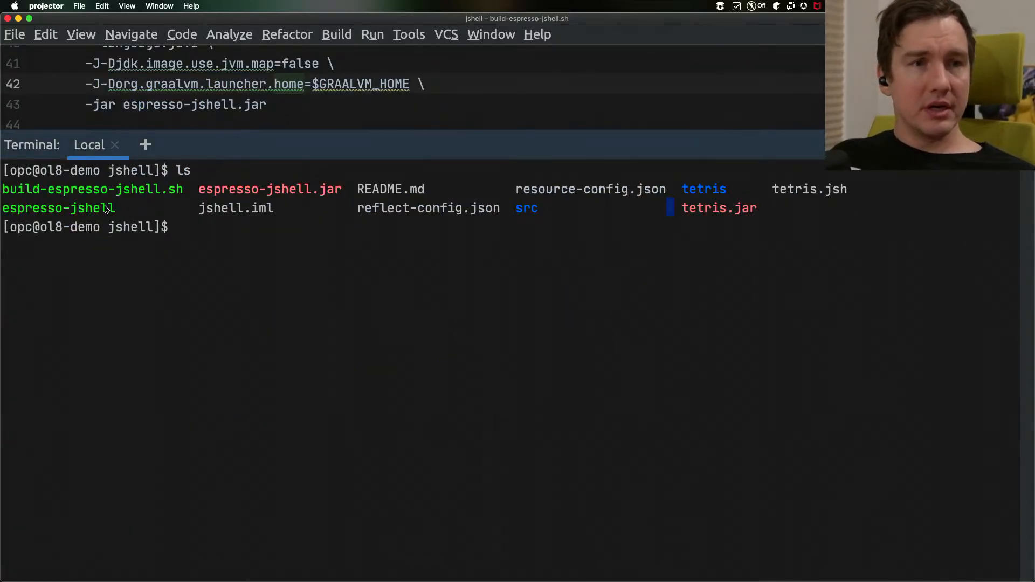
mouse_move(306, 239)
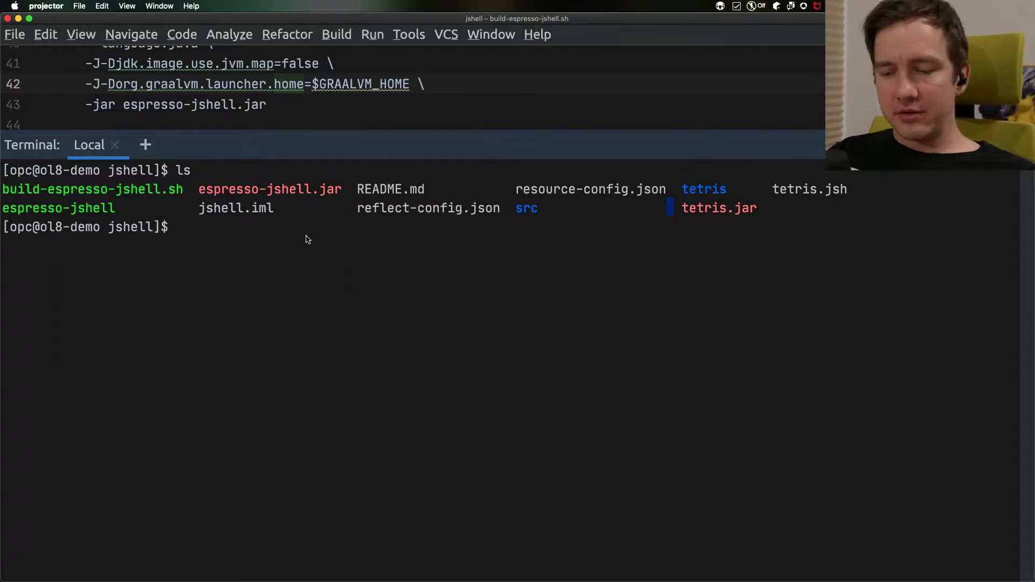
Run file ./espresso-jshell to confirm an ELF 64-bit executable, then type jshell
text(file ./es)
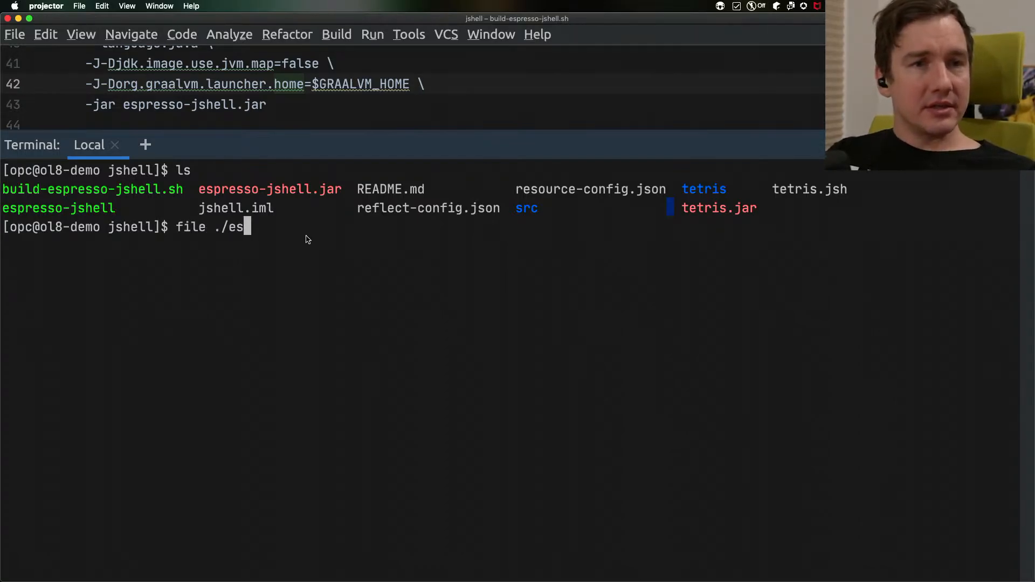
key(Return)
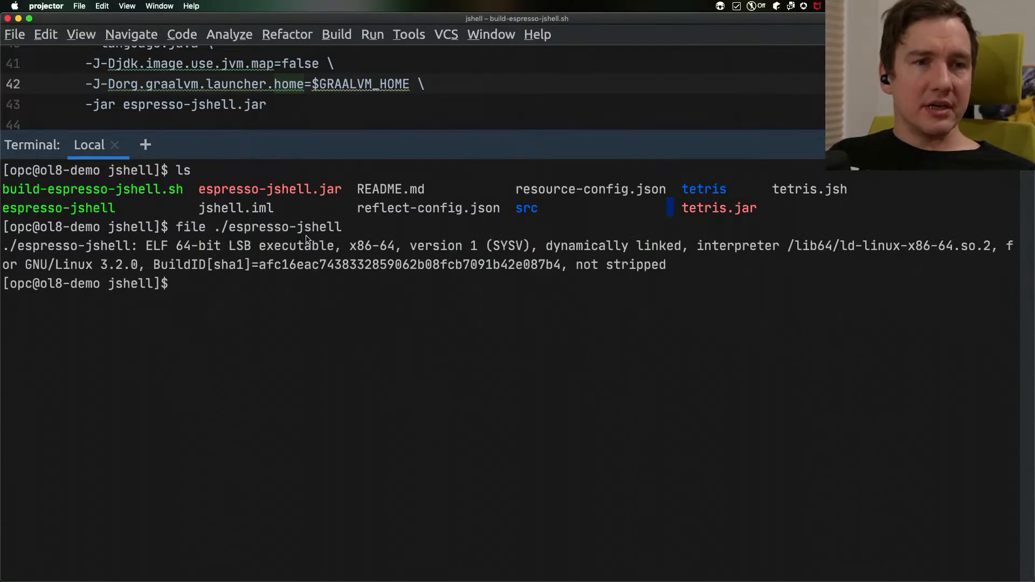
mouse_move(318, 291)
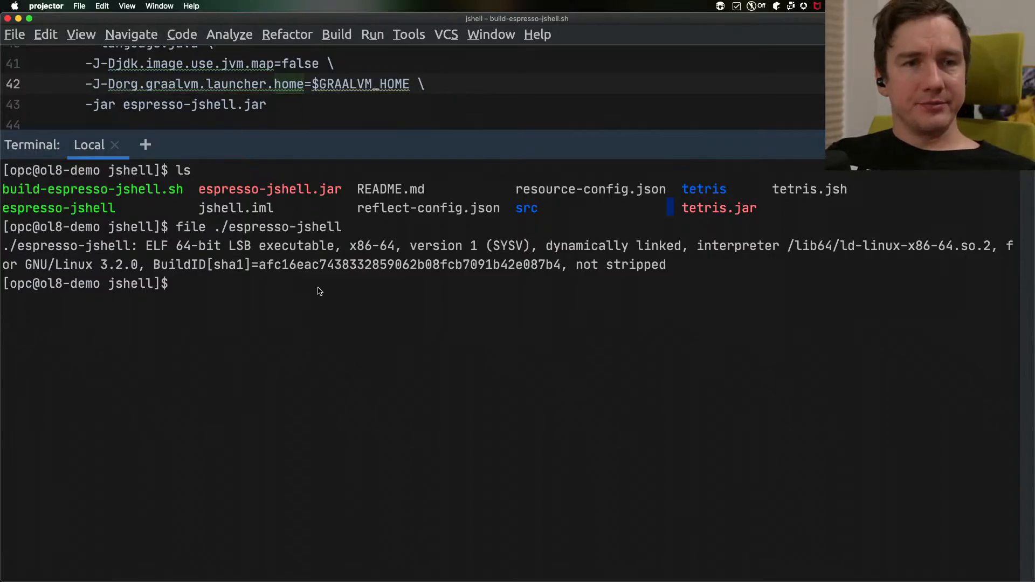
text(j)
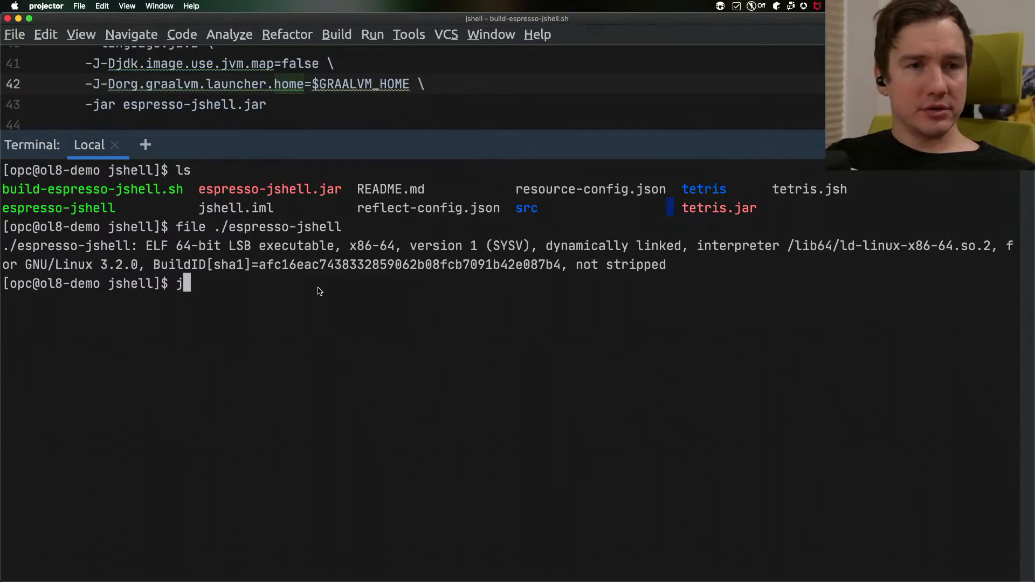
text(shell)
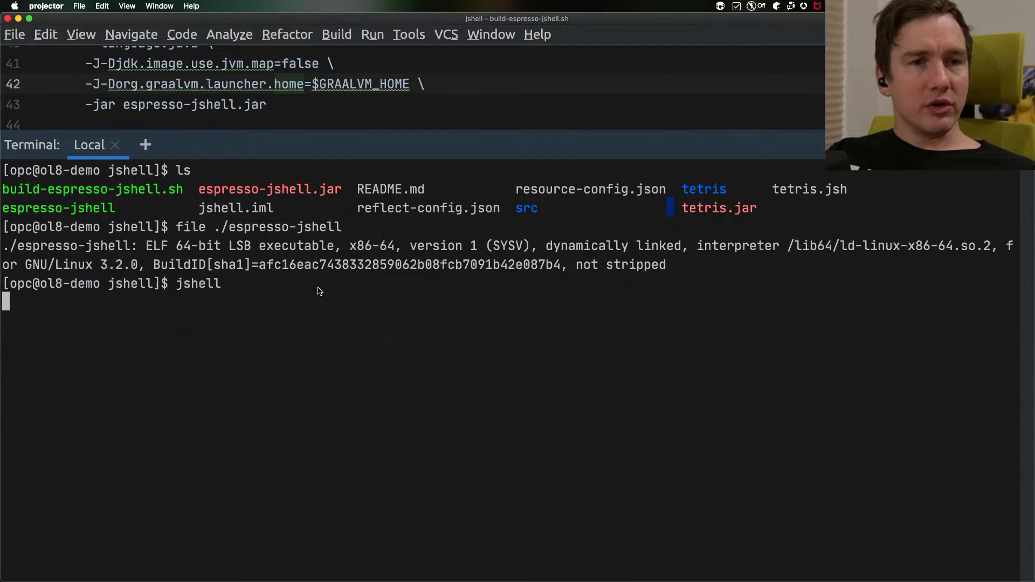
Evaluate 1 + 2 in standard jshell, exit, and type ./espresso-jshell
key(Return)
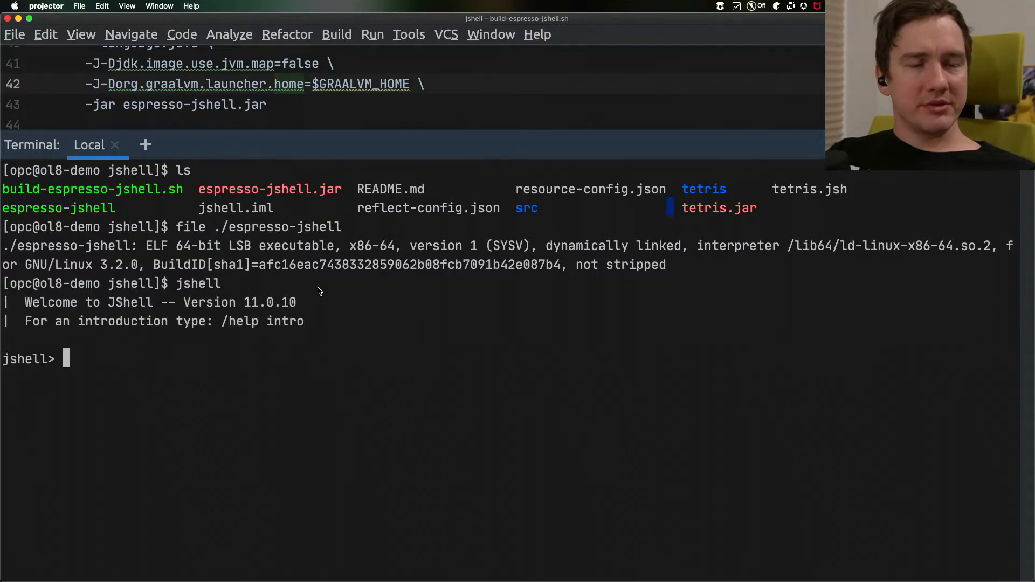
text(1 + 2)
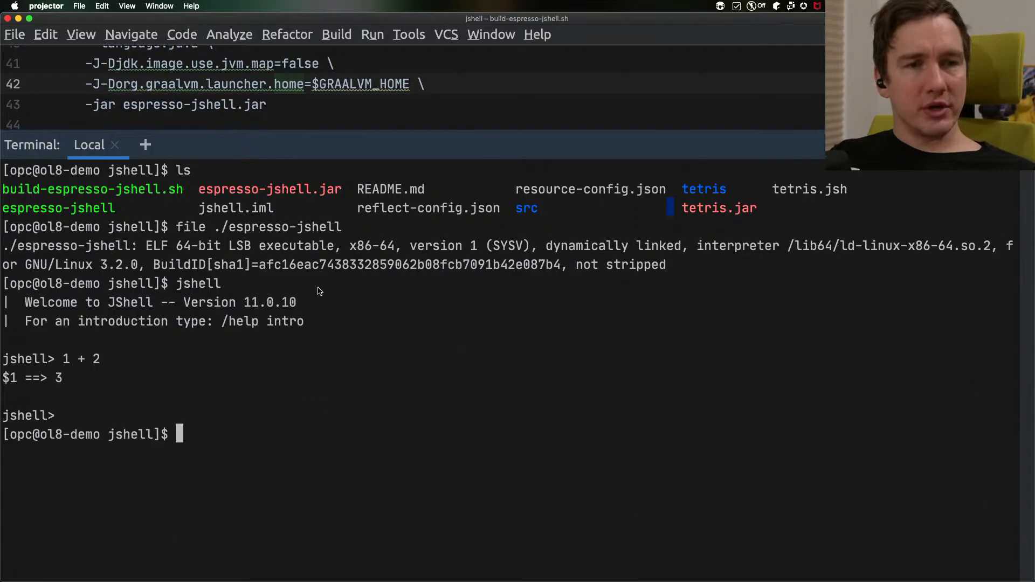
text(./espresso-jshell)
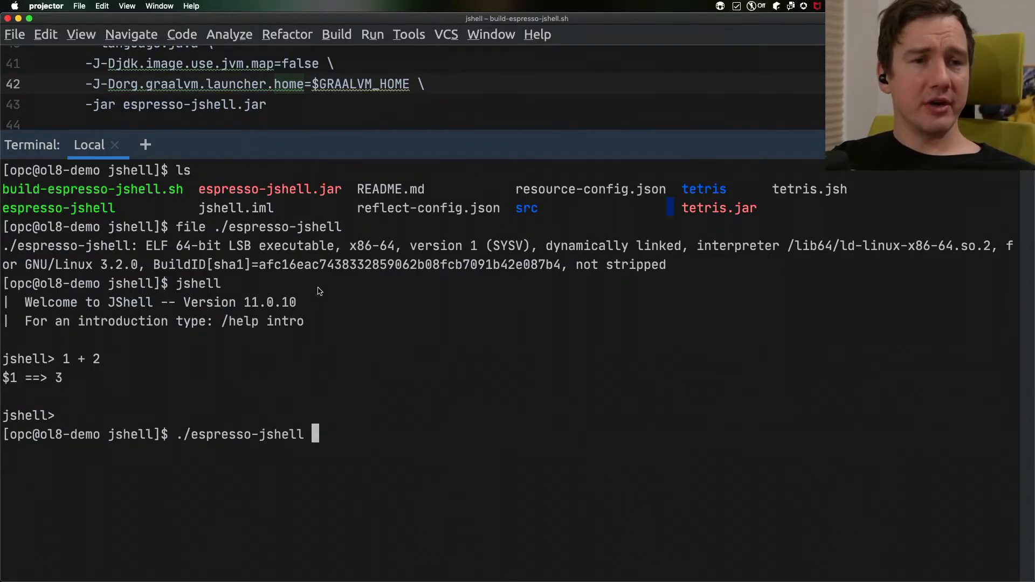
Run espresso-jshell, evaluating 1 + 2 twice and "" + 0
key(Return)
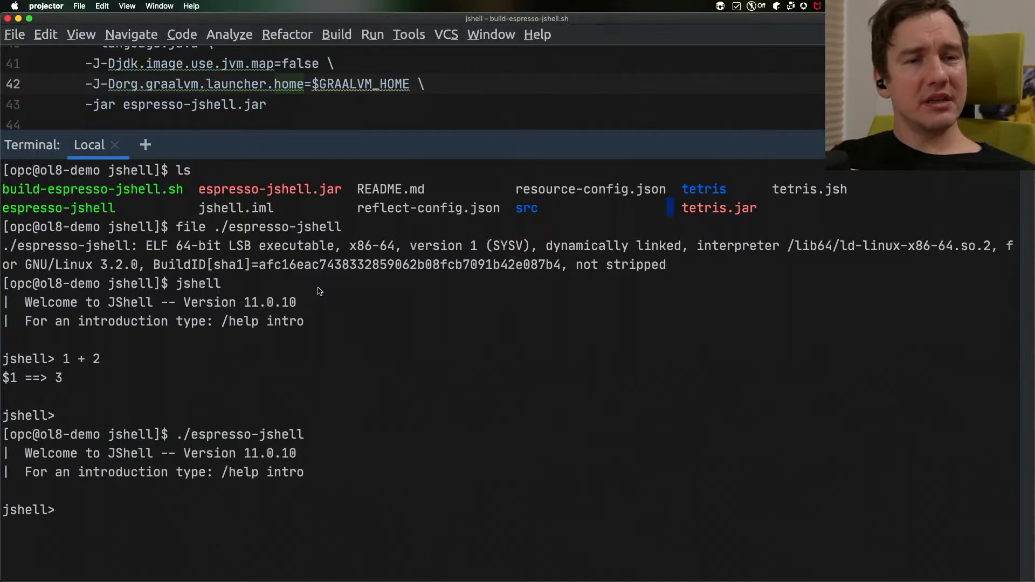
text(1)
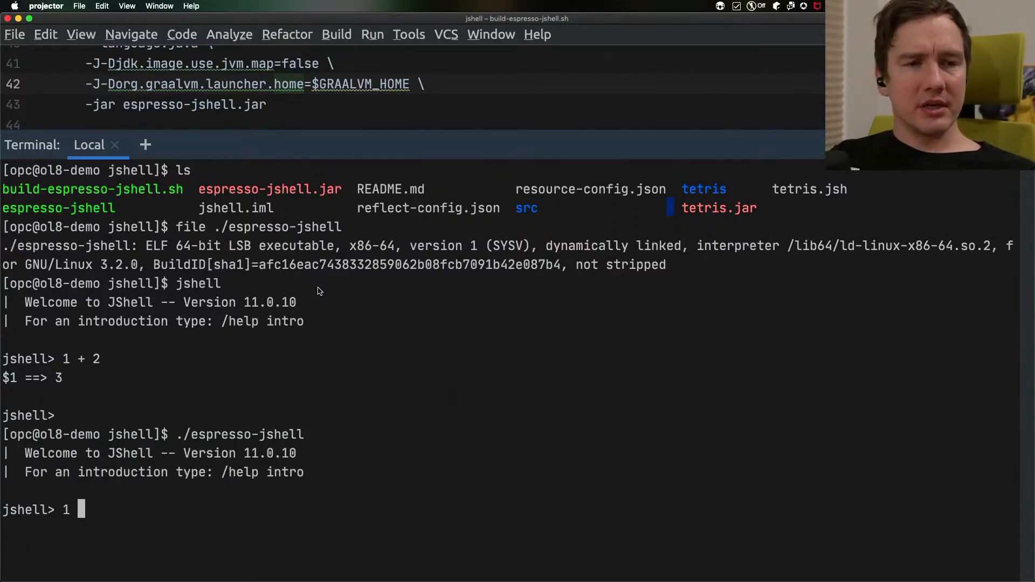
key(Return)
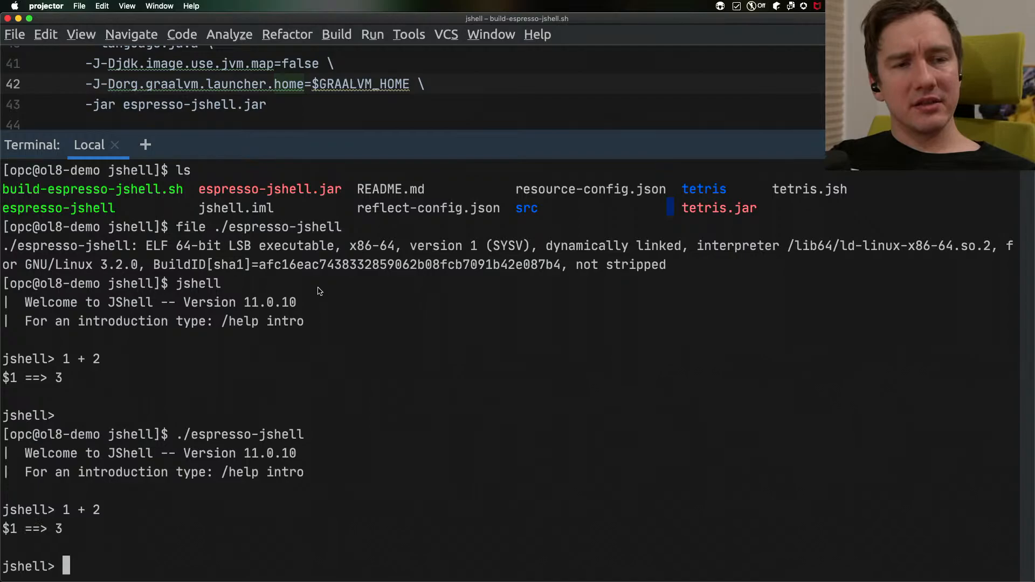
text(1 + 2)
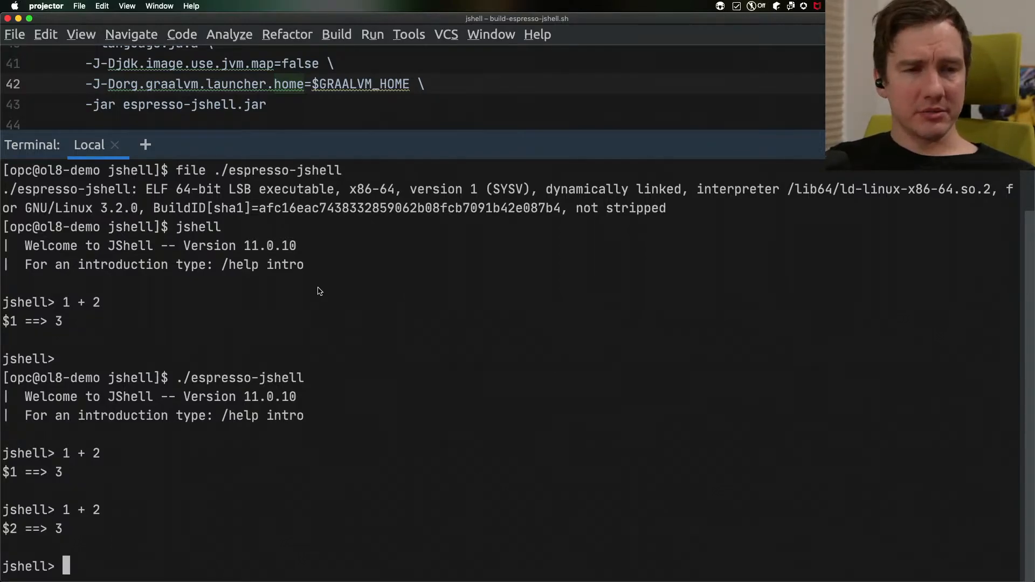
text("" + 0)
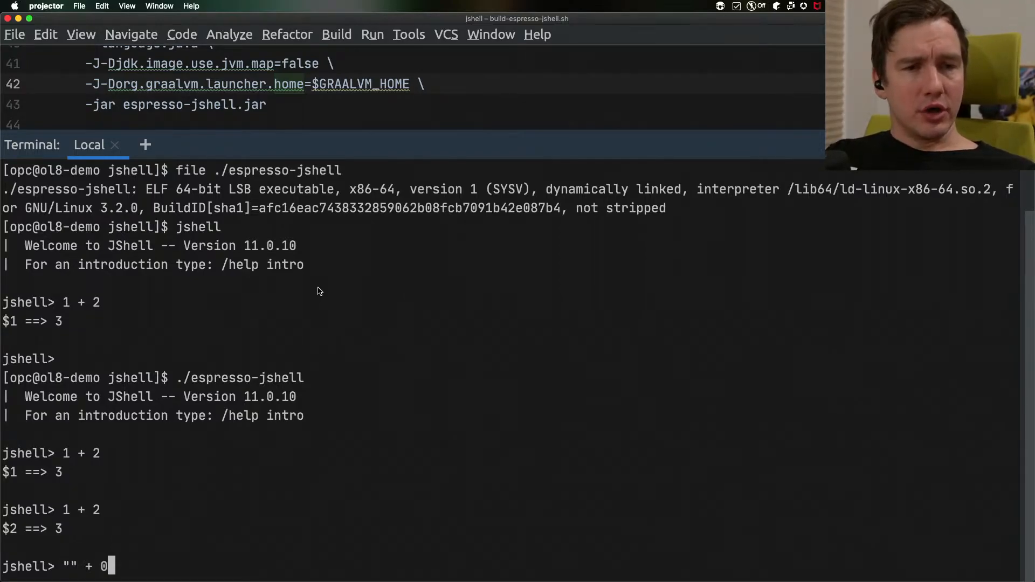
key(Return)
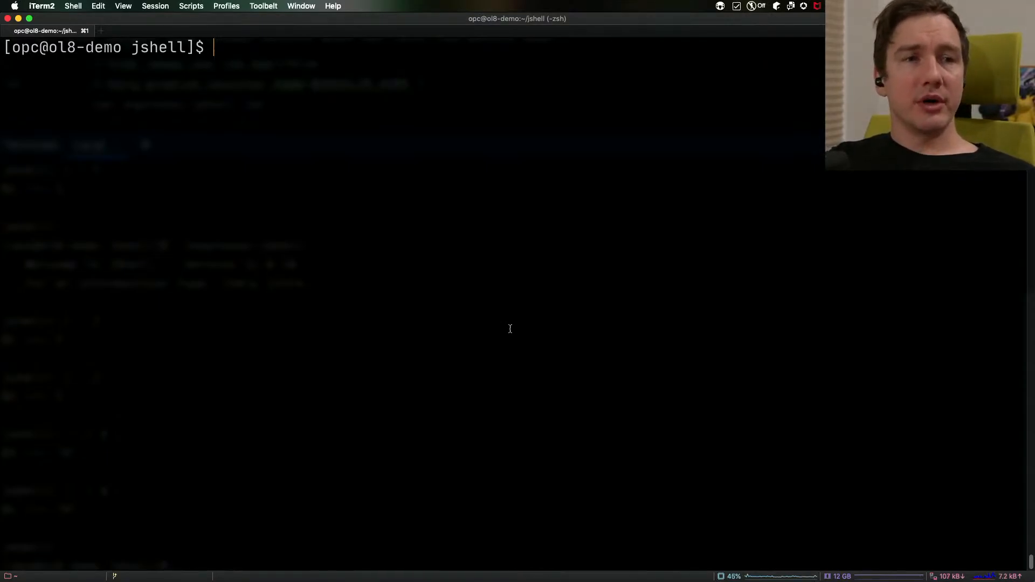
Launch ./espresso-jshell --class-path tetris.jar in iTerm2
text(./es)
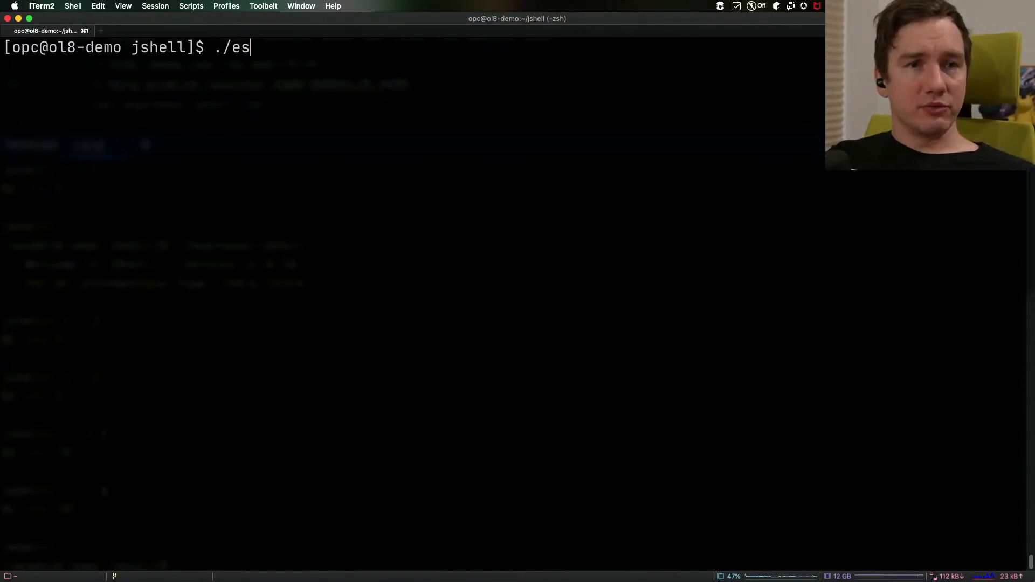
text(presso-jshell --c;)
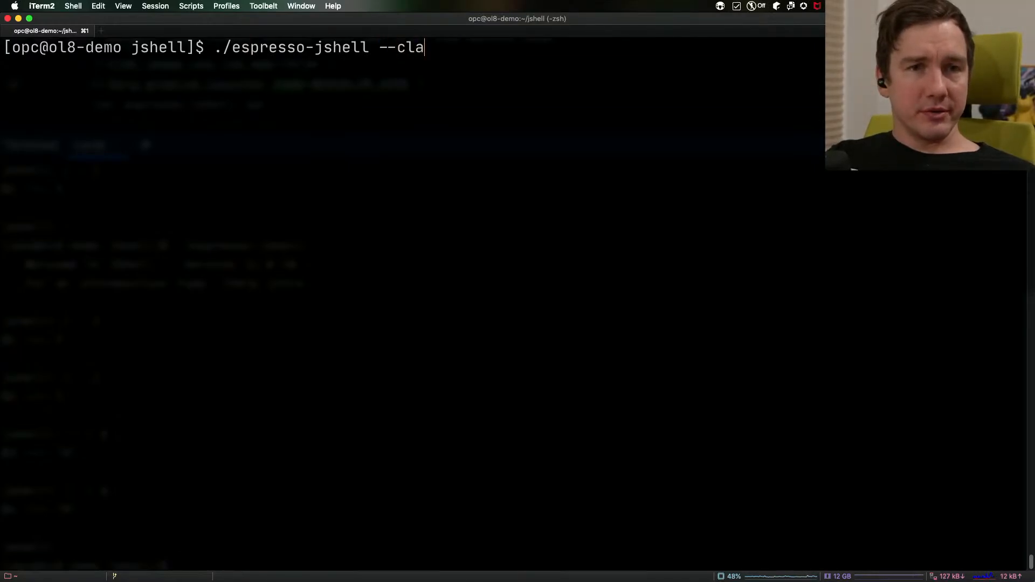
text(ss-path)
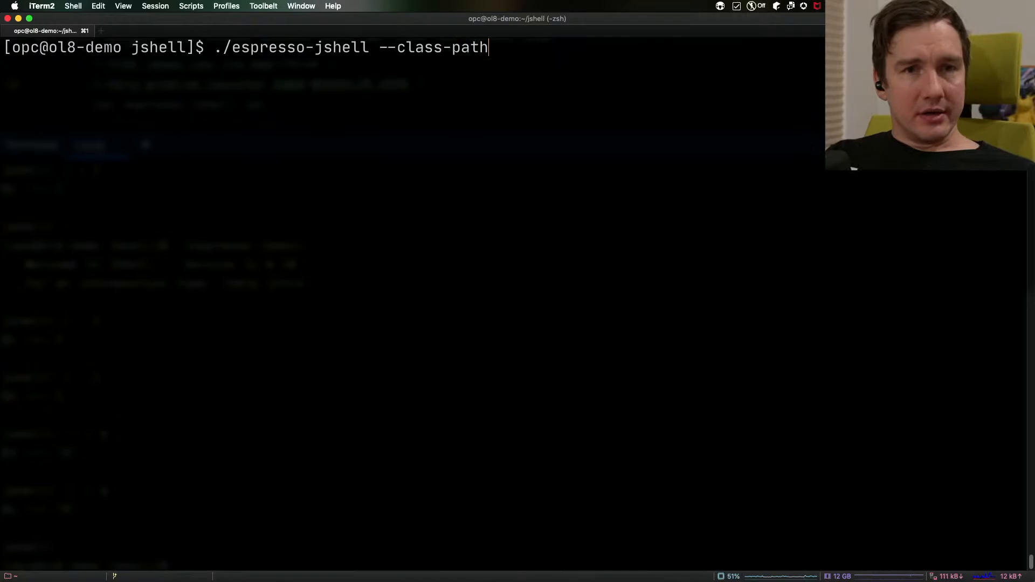
text(tetris)
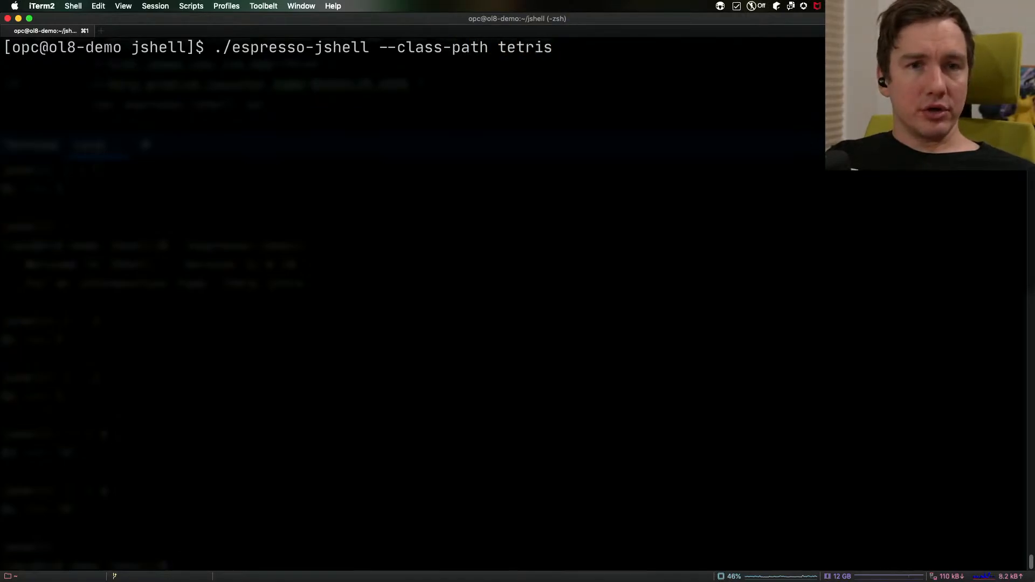
key(Return)
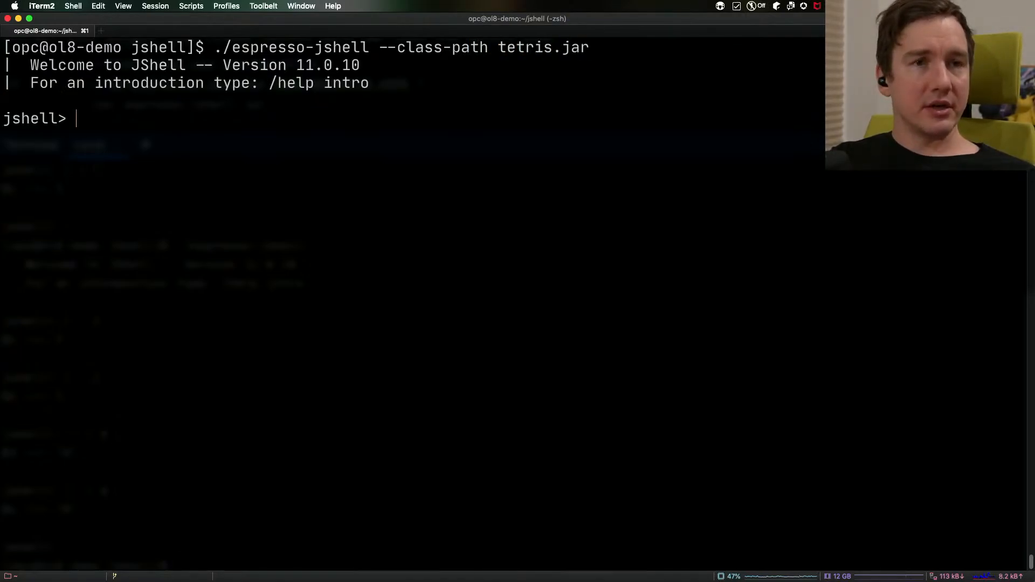
Evaluate 1 + 2, then start Tetris with demo.Tetris.main(null)
text(1 + 2)
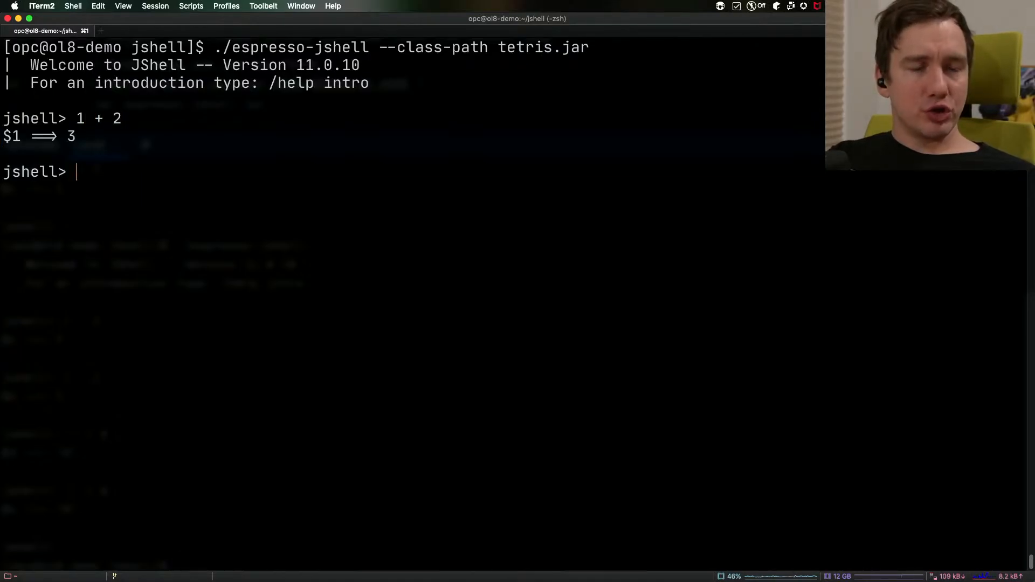
text(demo)
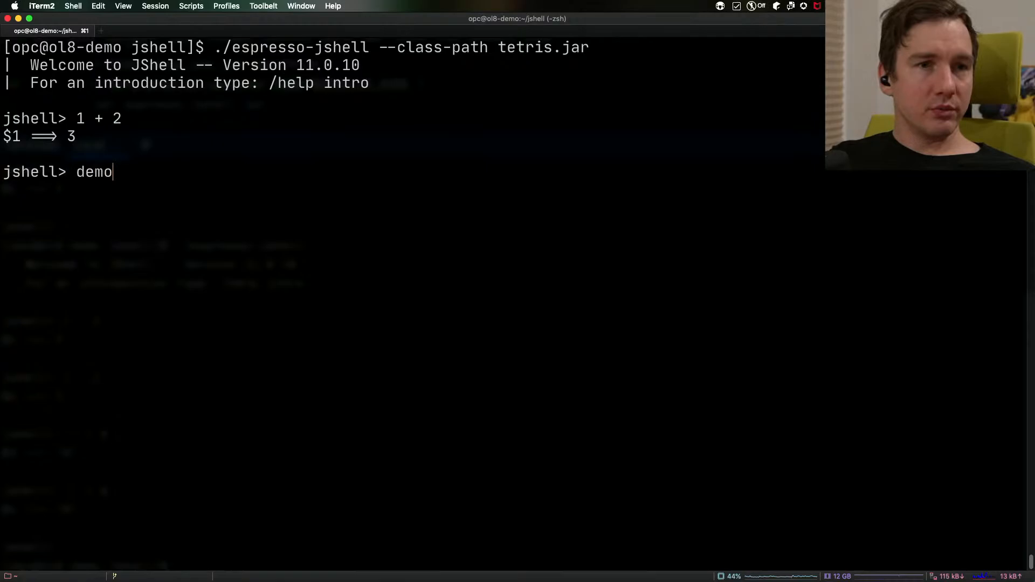
text(.Tet)
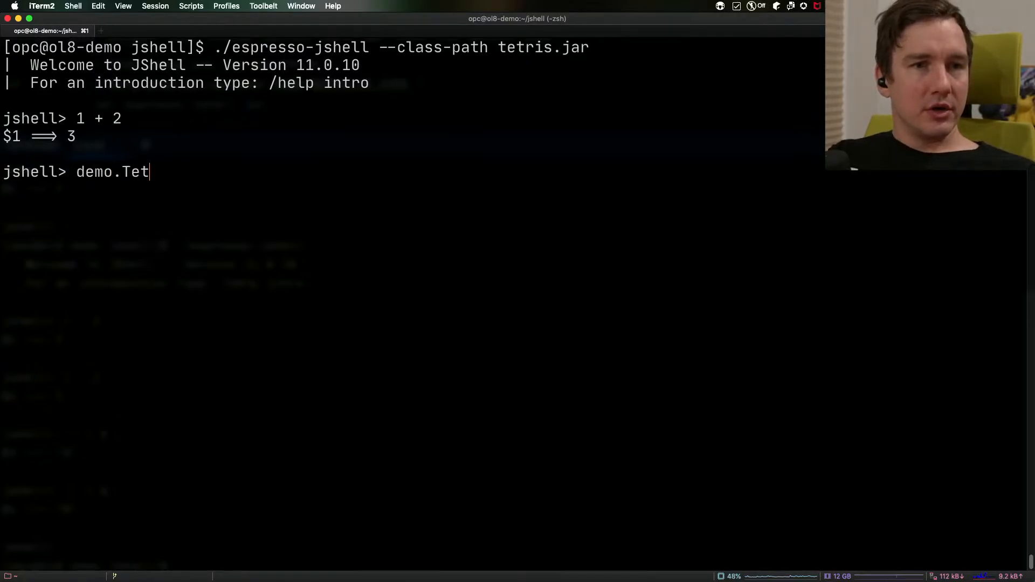
text(ris)
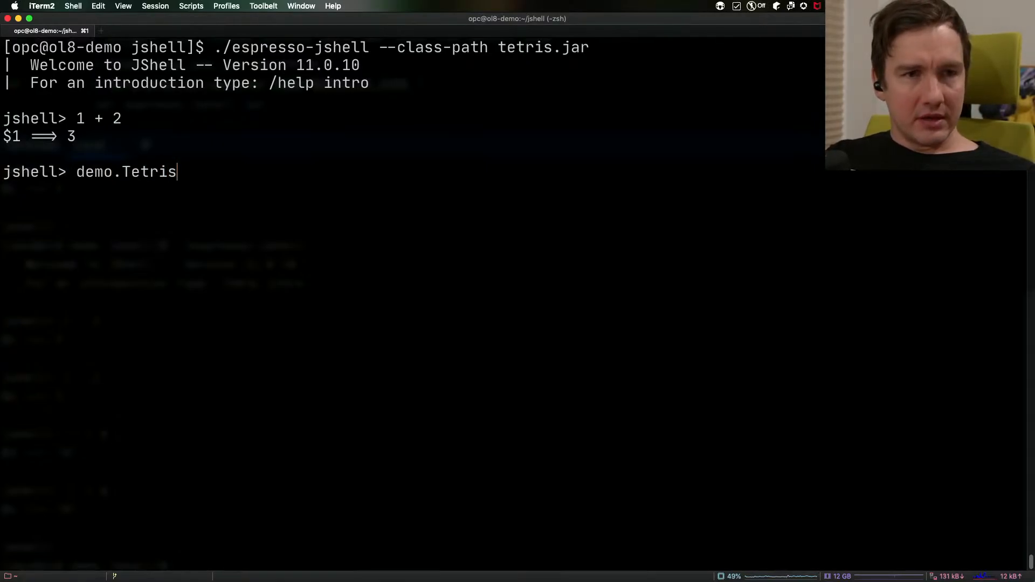
text(.main)
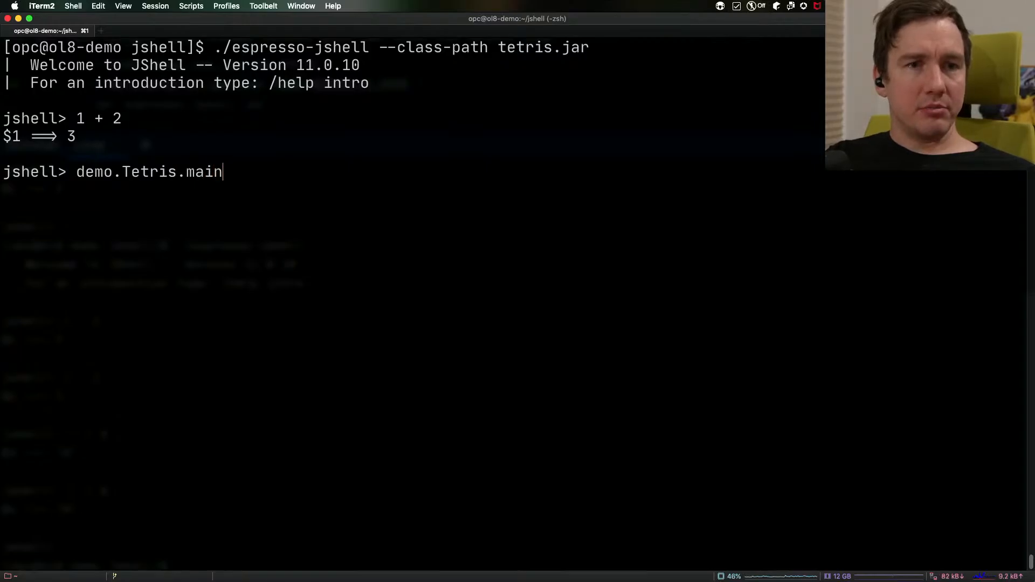
text((null))
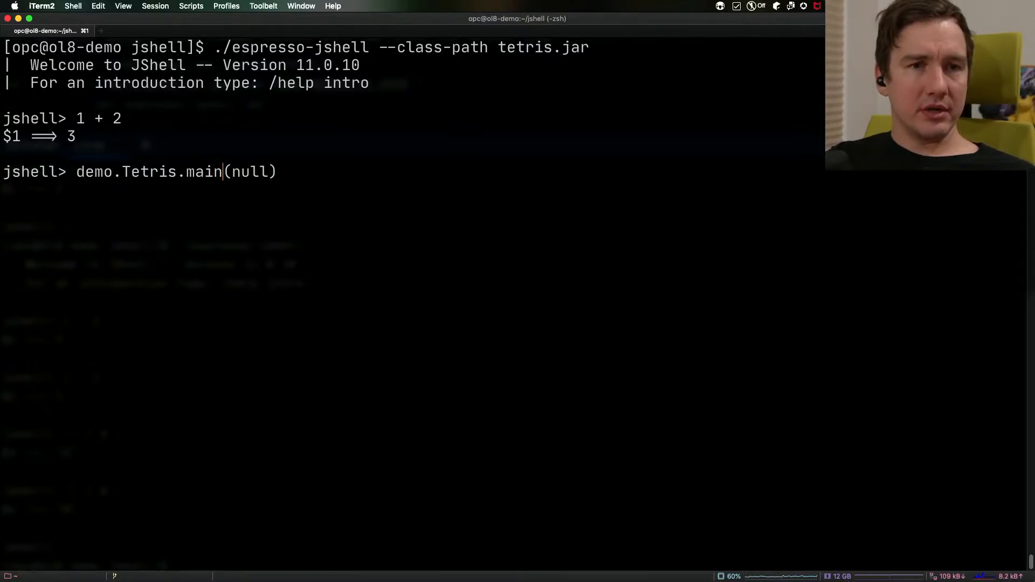
key(Return)
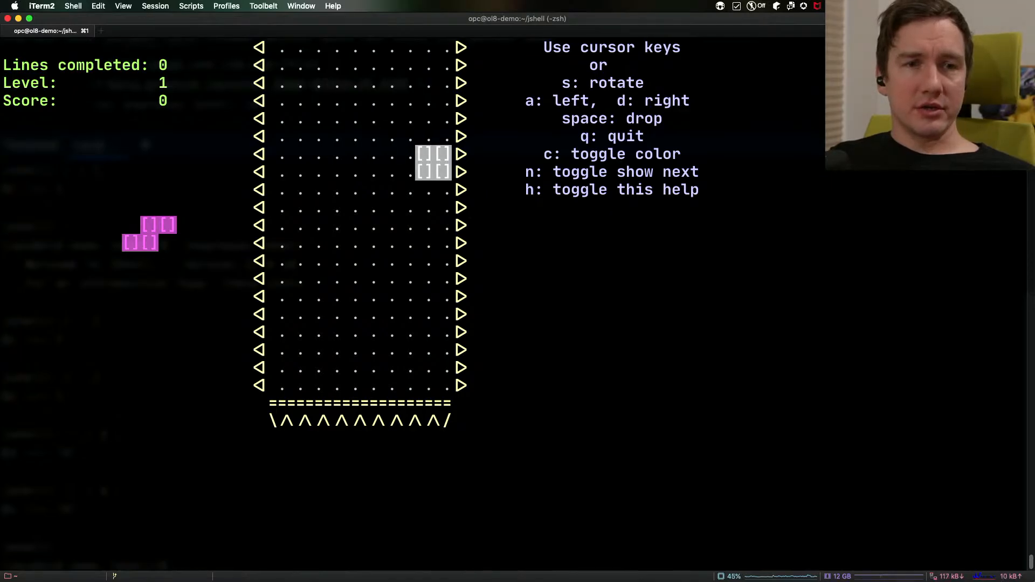
Drop falling Tetris pieces into the bottom rows with space and down arrow
key(space)
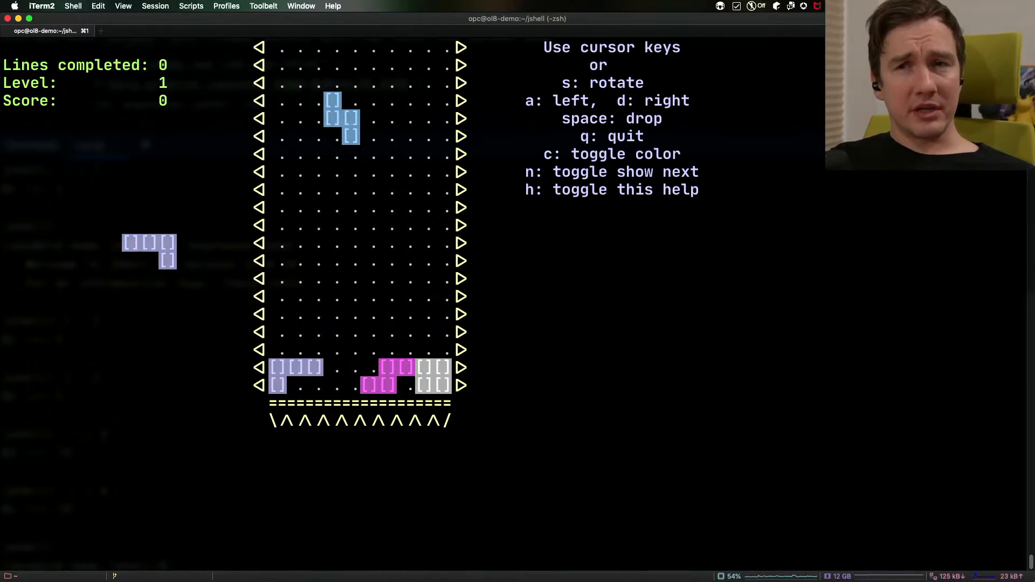
key(down)
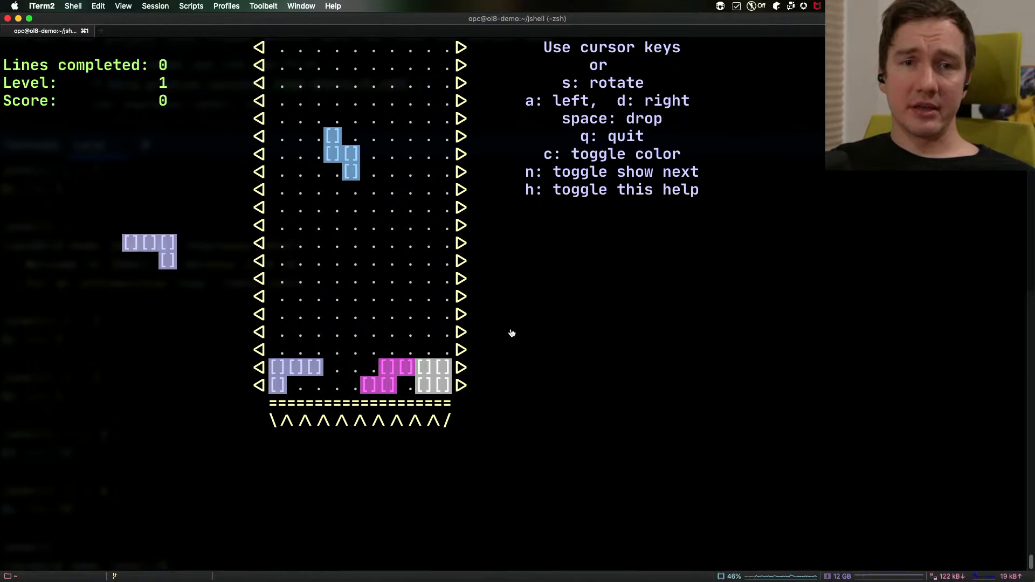